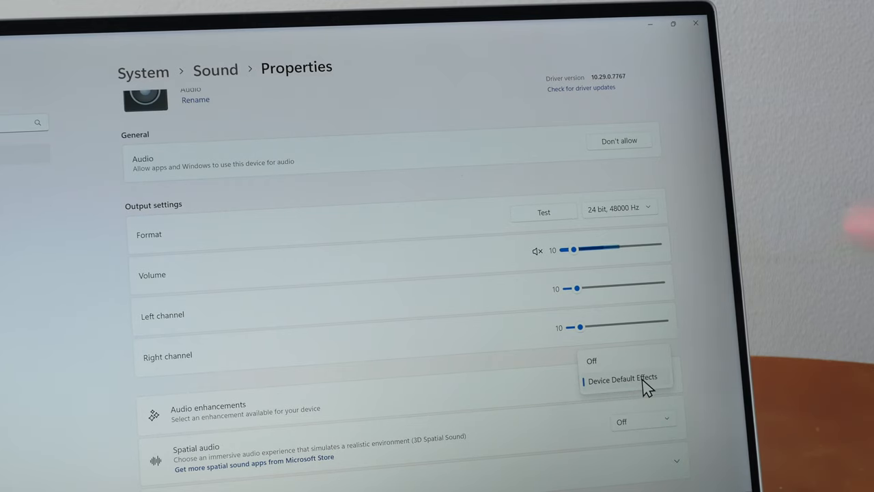
Set Audio enhancements to Device Default Effects in the output device's Sound properties
{"action": "left_click", "coordinate": [623, 376]}
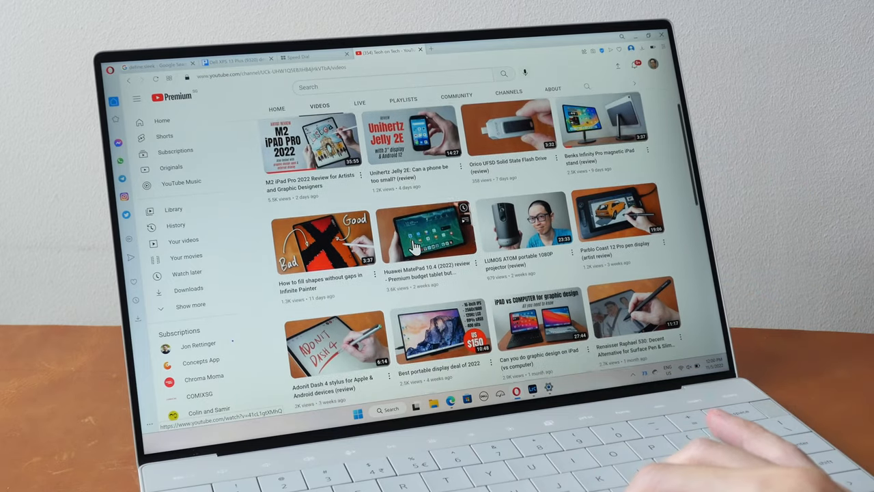
{"action": "scroll", "scroll_direction": "down", "scroll_amount": 3}
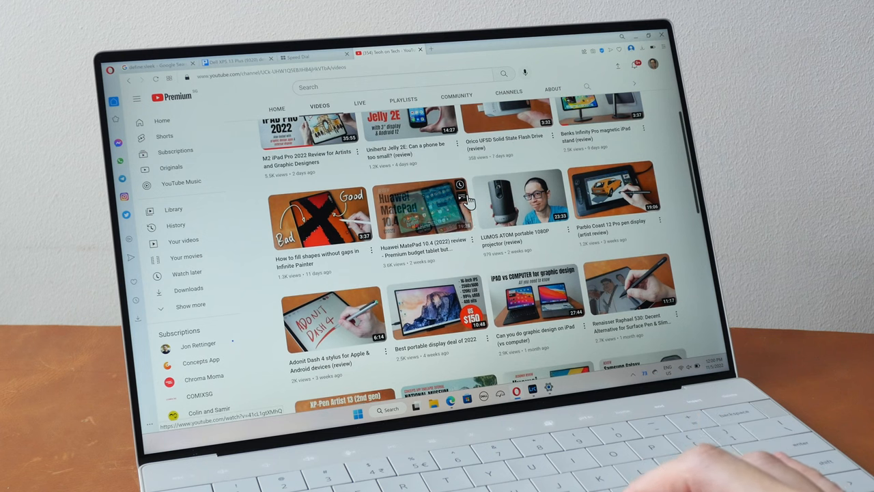
{"action": "scroll", "scroll_direction": "down", "scroll_amount": 3}
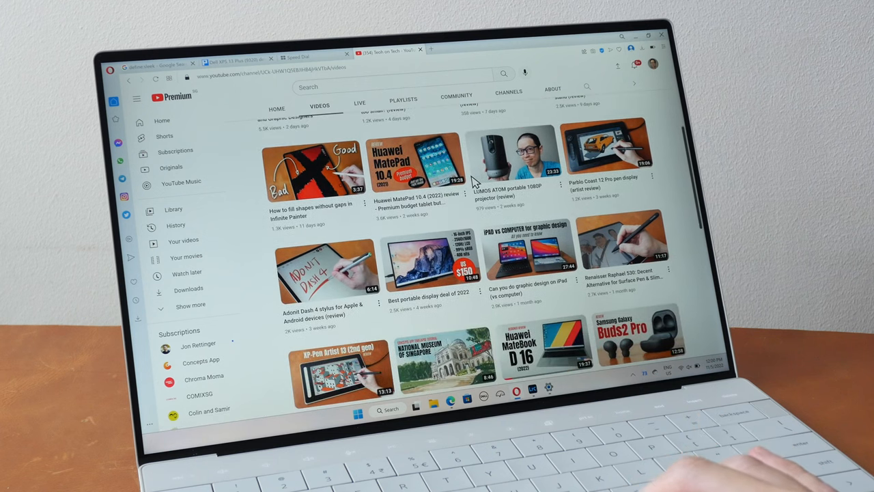
{"action": "scroll", "scroll_direction": "up", "scroll_amount": 3}
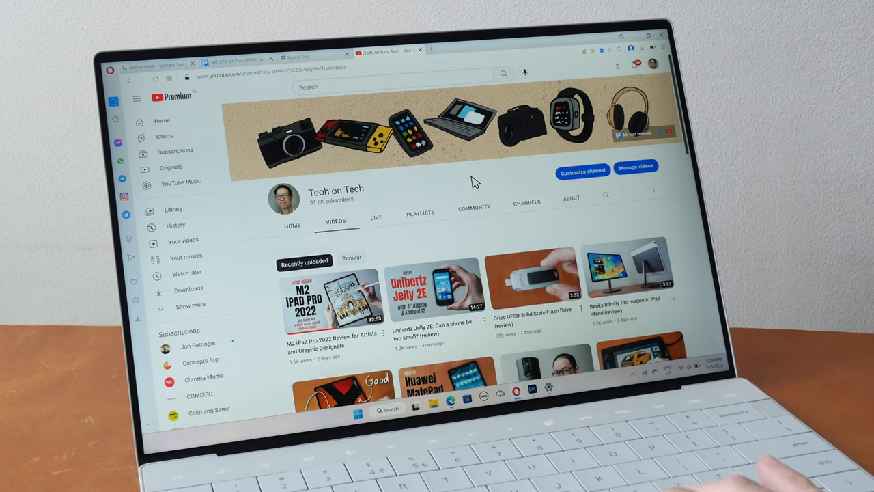
{"action": "scroll", "scroll_direction": "down", "scroll_amount": 3}
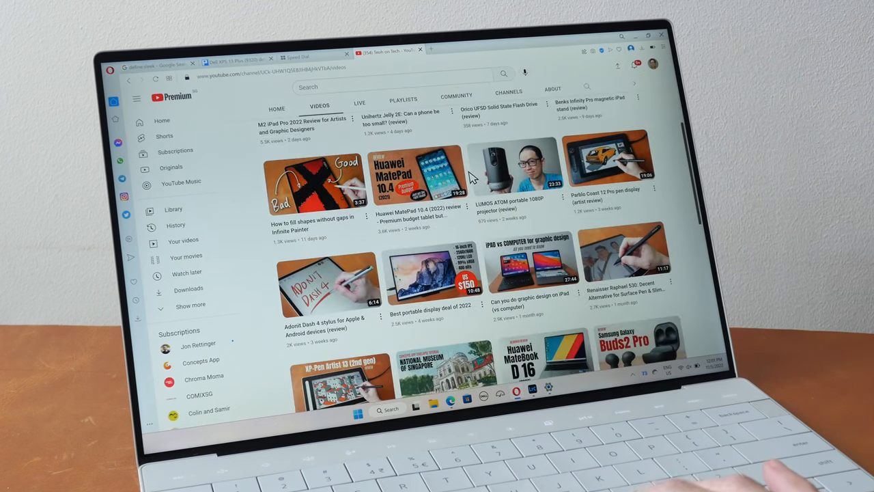
{"action": "scroll", "scroll_direction": "down", "scroll_amount": 3}
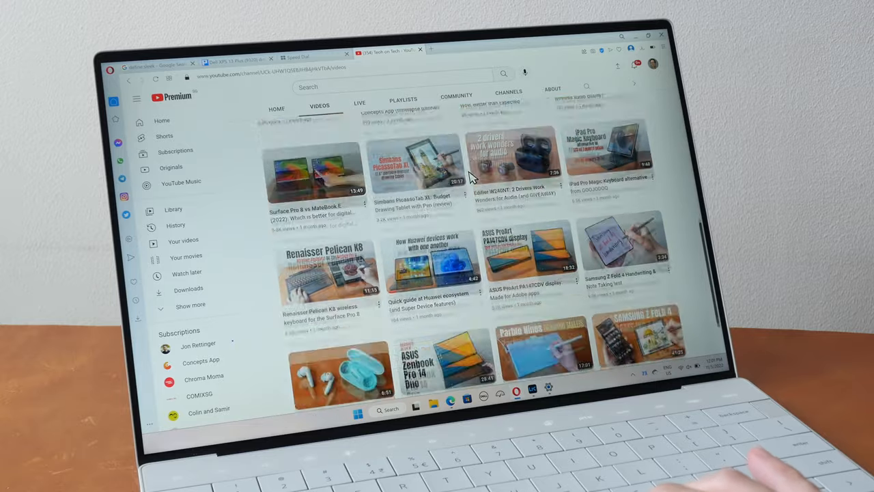
{"action": "scroll", "scroll_direction": "down", "scroll_amount": 3}
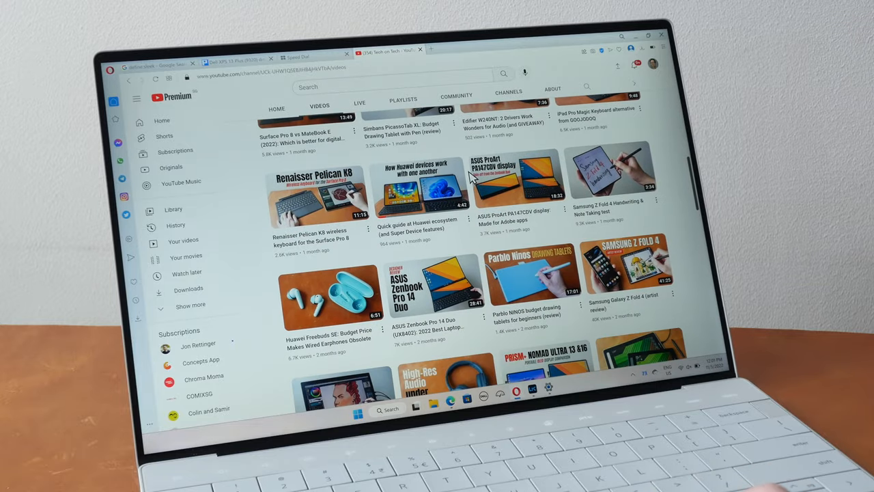